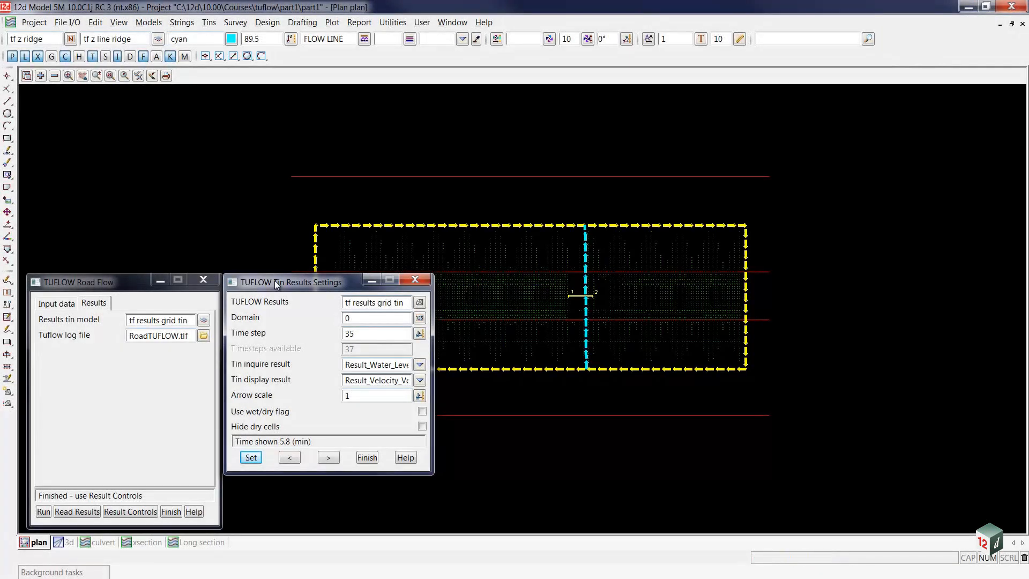
- Read the TUFLOW run results into the model from the Road Flow panel's Results tab
left_click(77, 511)
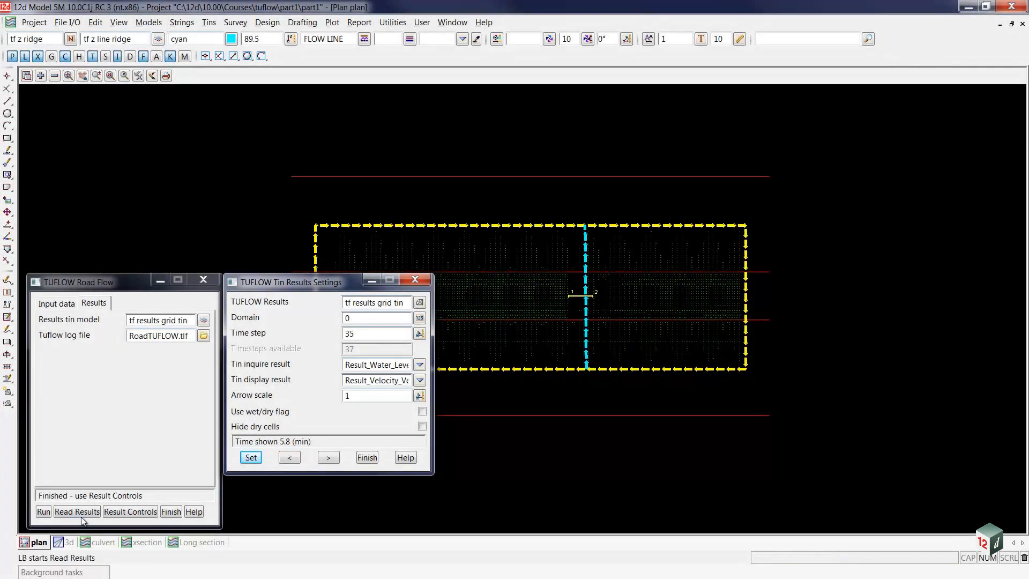
left_click(77, 511)
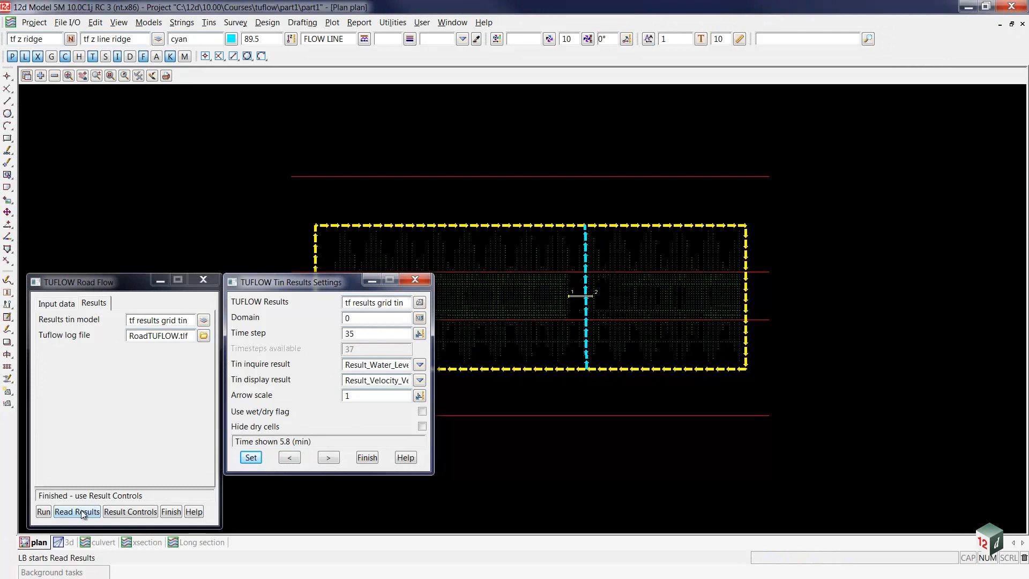
left_click(250, 458)
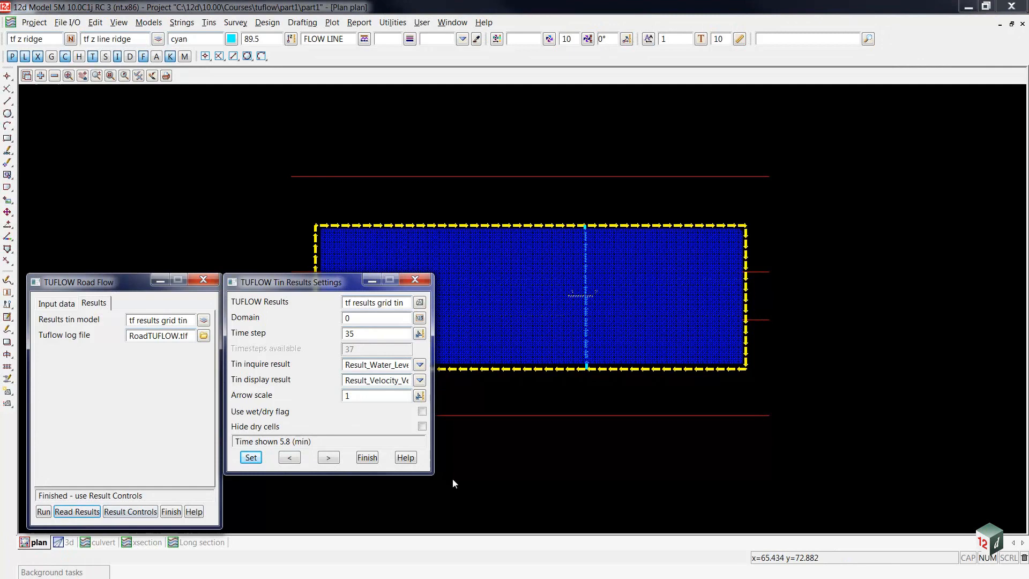
mouse_move(541, 355)
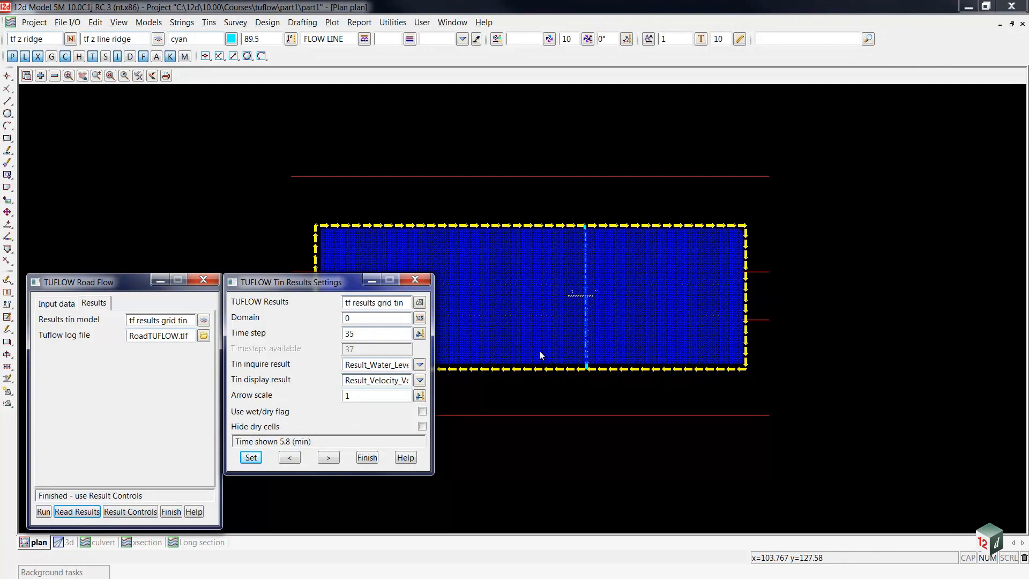
mouse_move(502, 363)
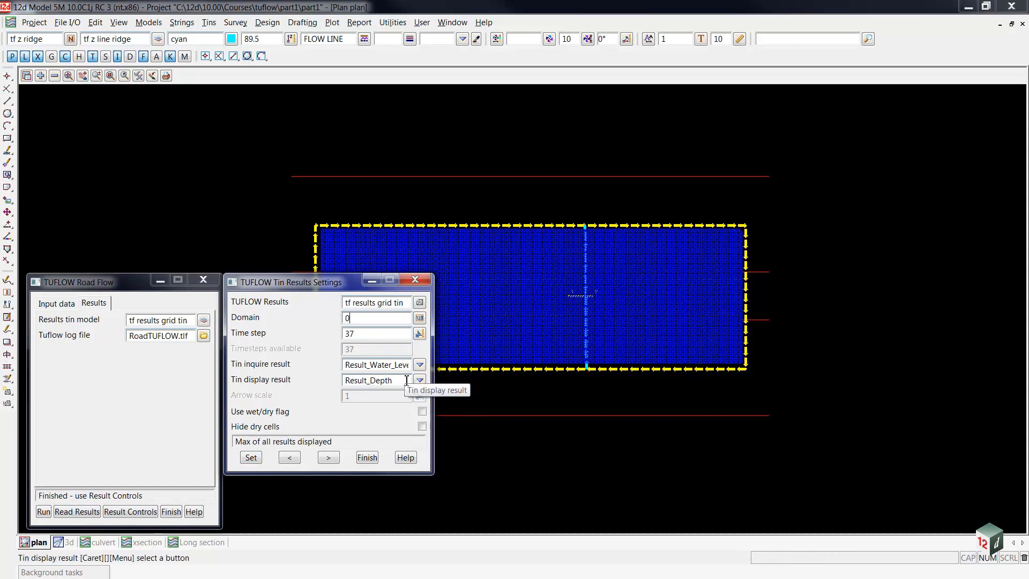
mouse_move(400, 392)
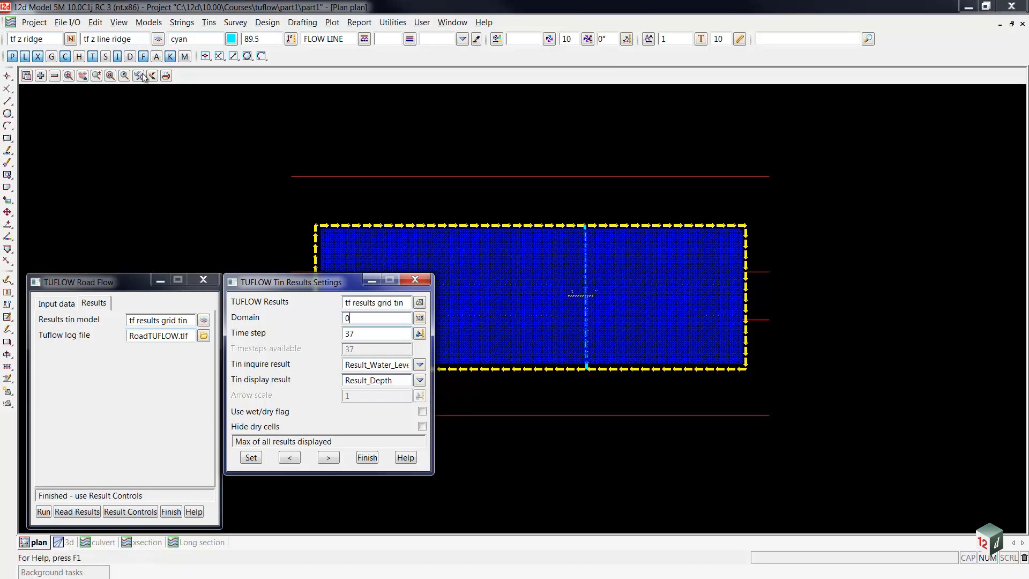
- Zoom the plan in on the red maximum-depth contours around the culvert at the barrier
left_click(138, 76)
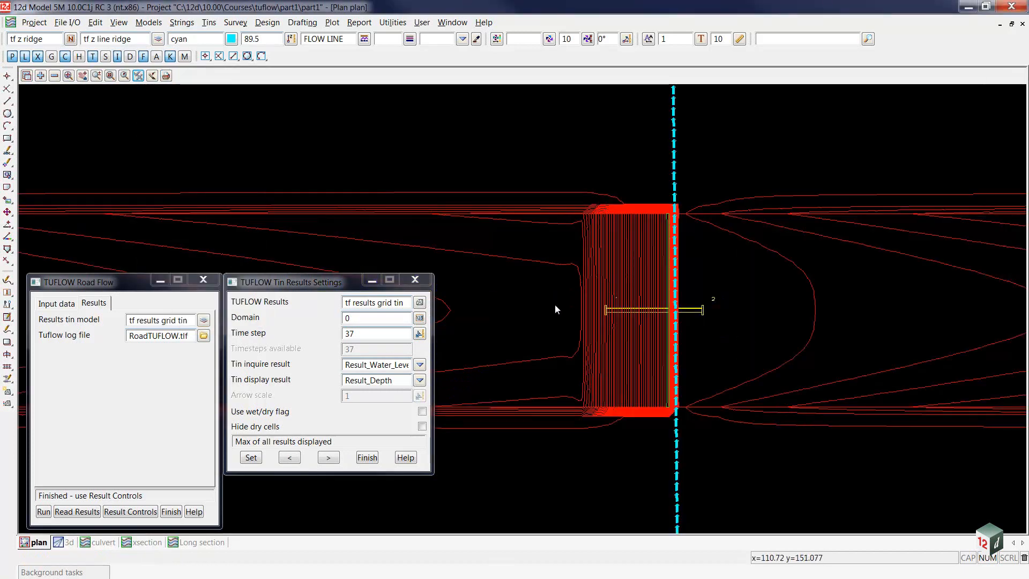
mouse_move(654, 313)
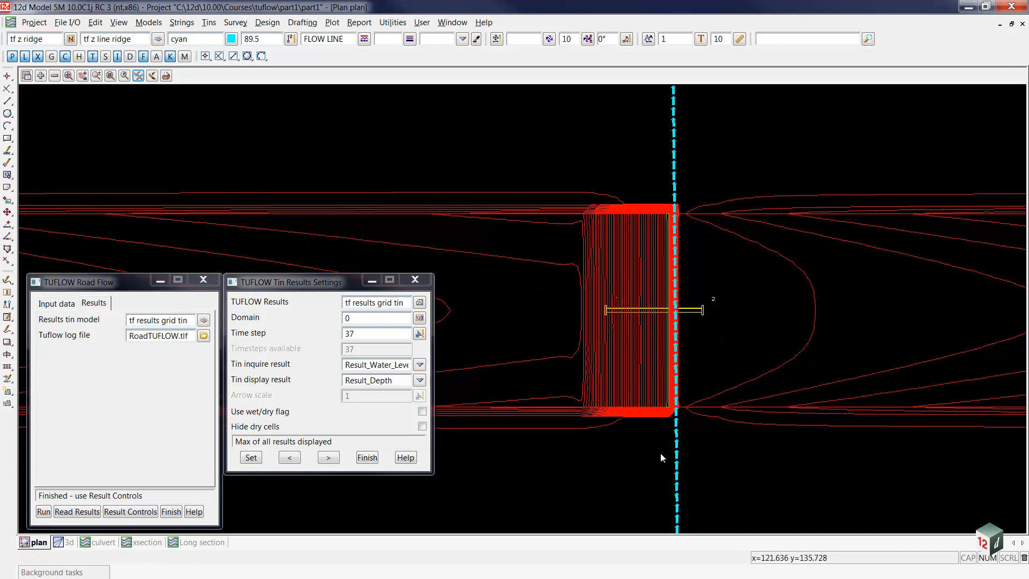
mouse_move(376, 526)
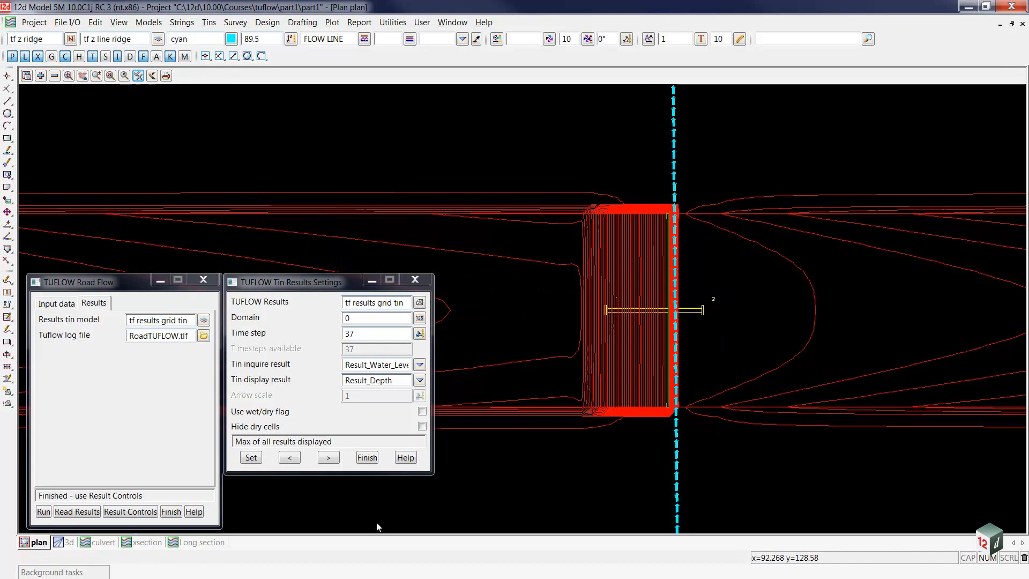
- Show the maximum depth results in 3D perspective, zoomed on the coloured ponding at the road crossing
left_click(66, 541)
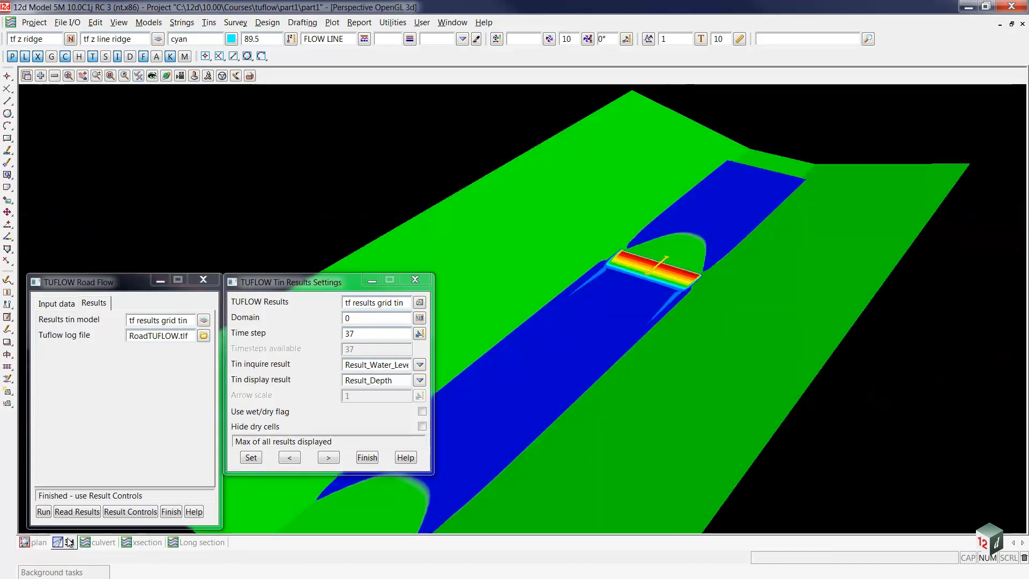
left_click(68, 542)
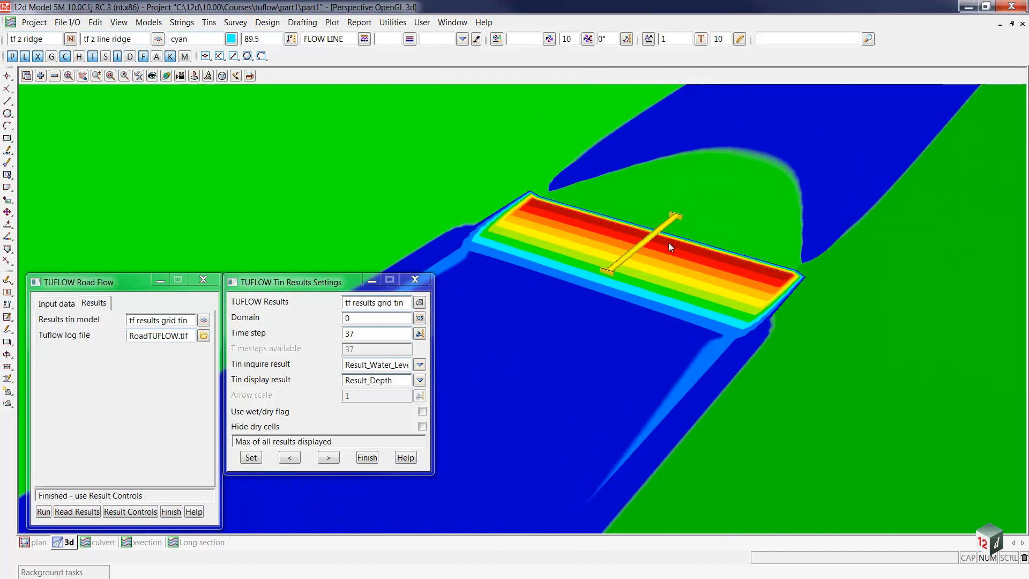
mouse_move(767, 282)
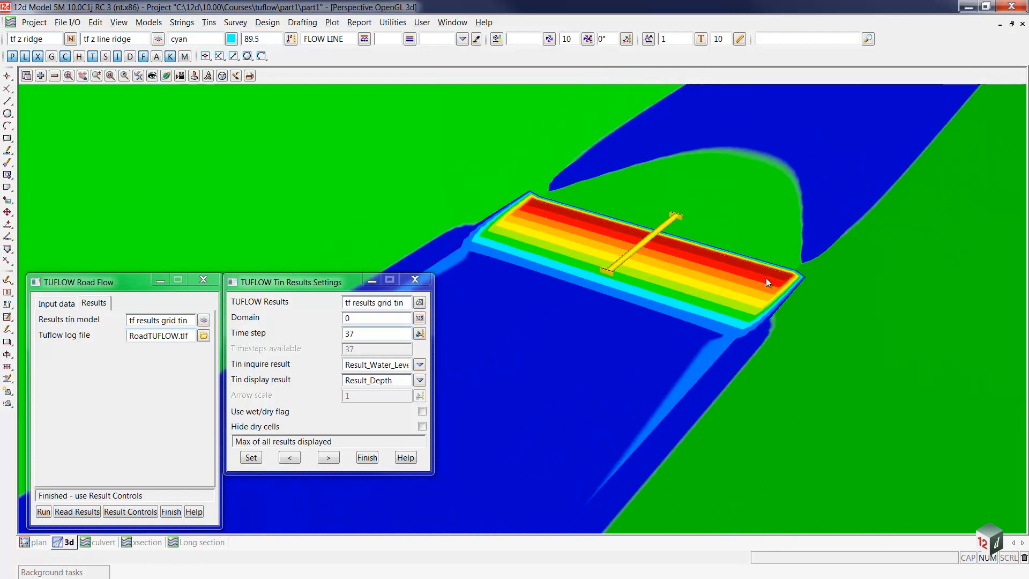
mouse_move(680, 303)
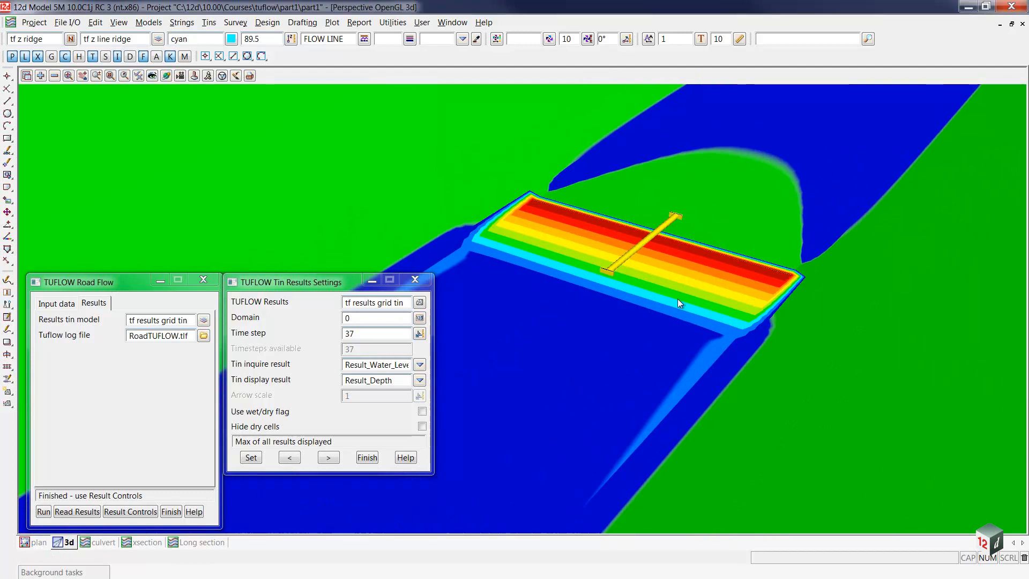
mouse_move(621, 214)
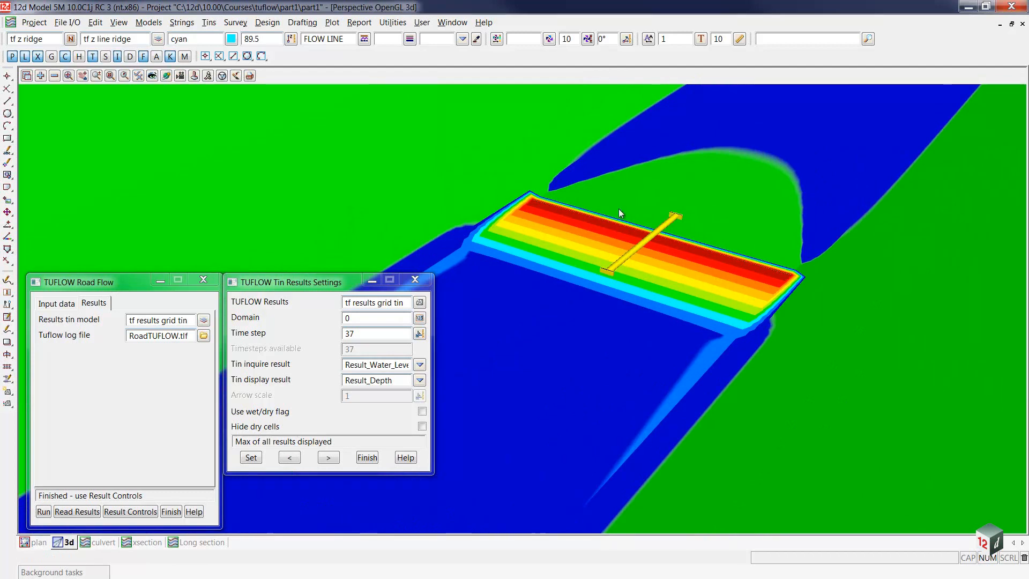
mouse_move(630, 195)
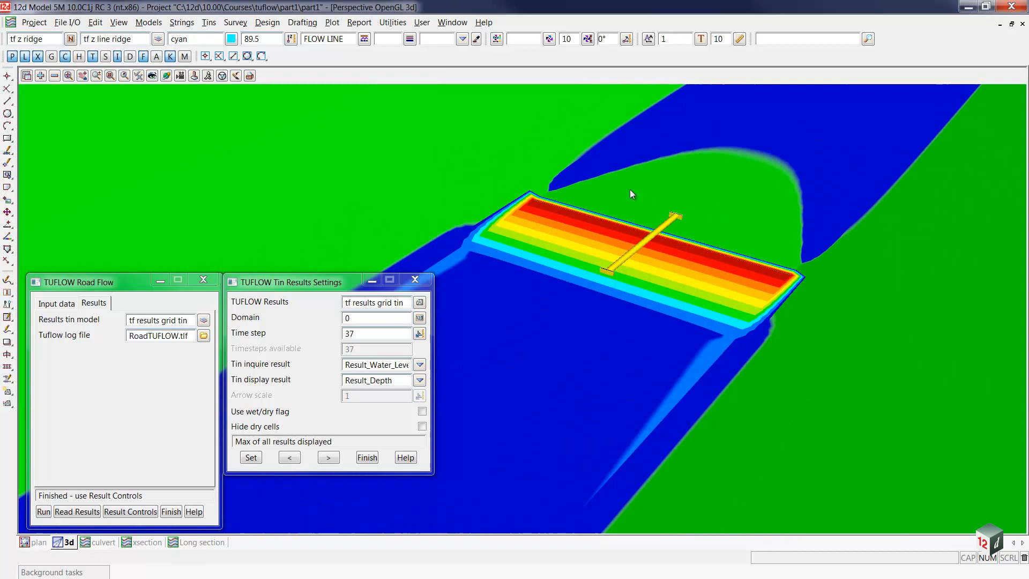
mouse_move(791, 155)
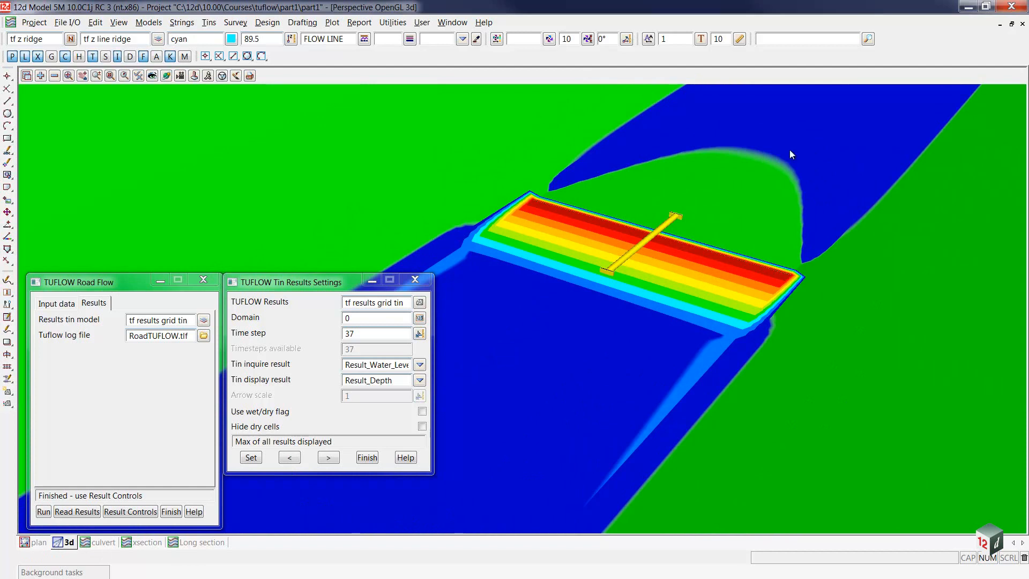
mouse_move(820, 118)
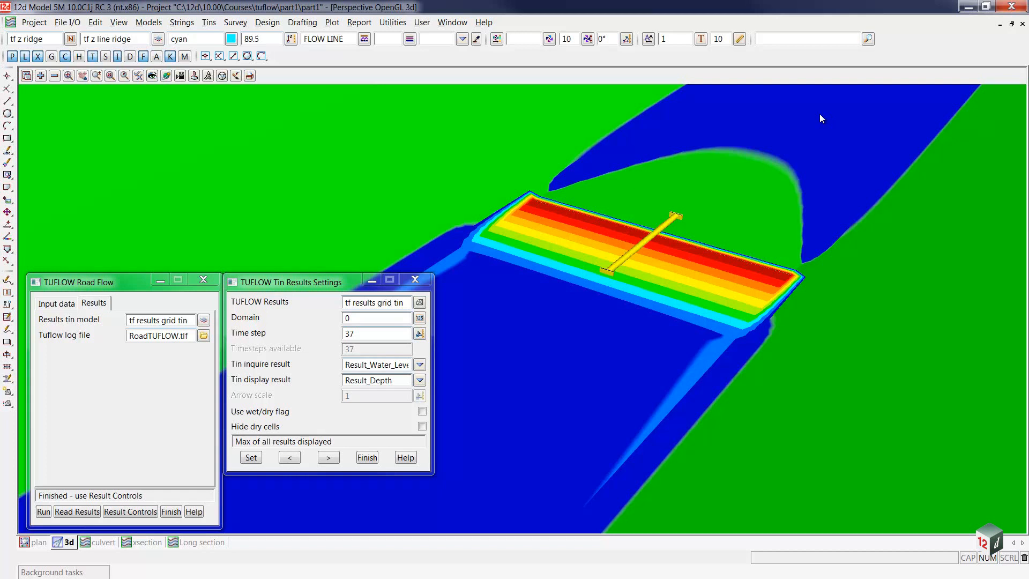
mouse_move(793, 121)
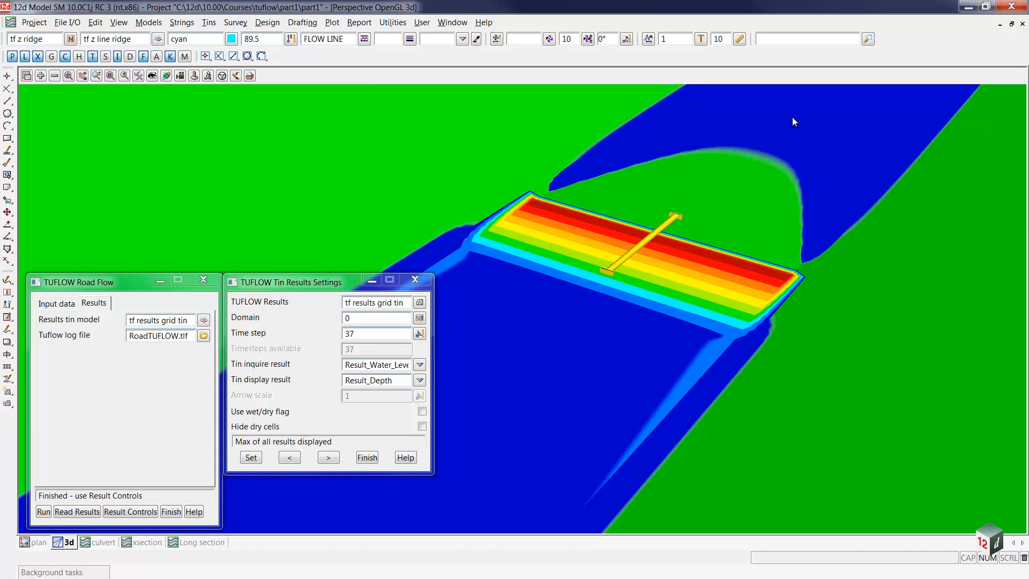
- Switch from the cross section to a long section of the section line with the TUFLOW model list shown
left_click(146, 542)
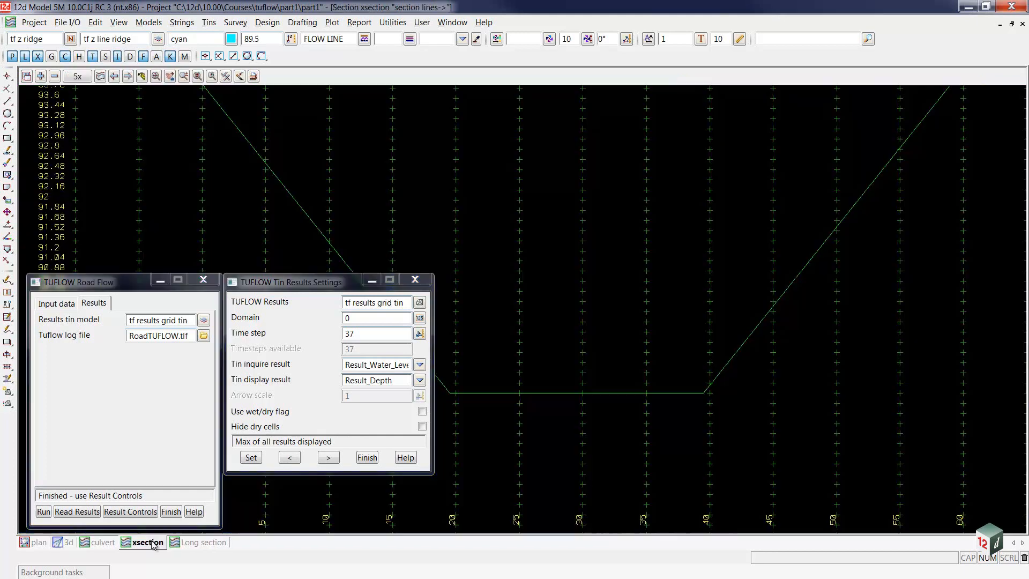
left_click(204, 541)
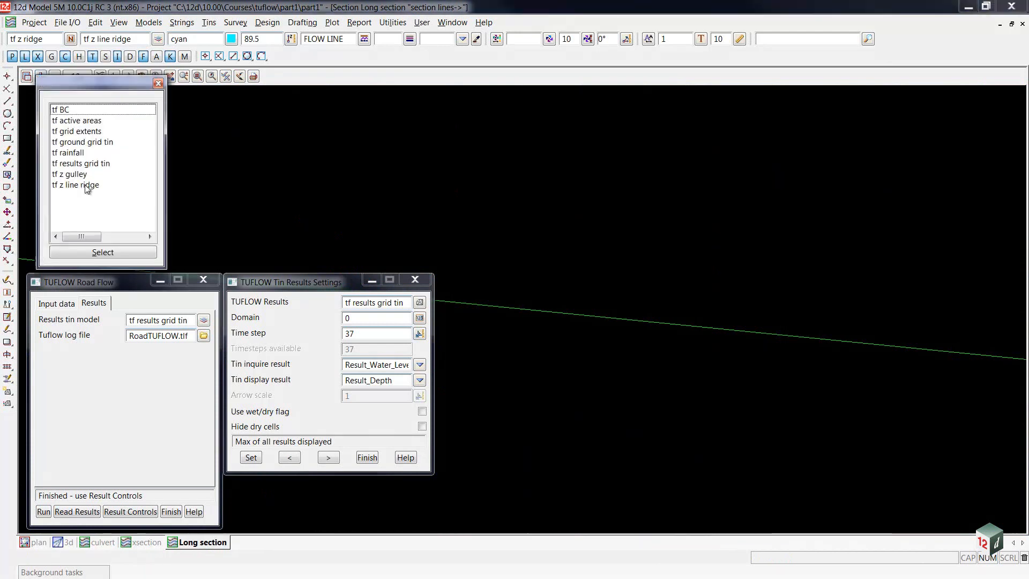
- Select the tf z line ridge model so its water profile line shows in the long section
left_click(75, 184)
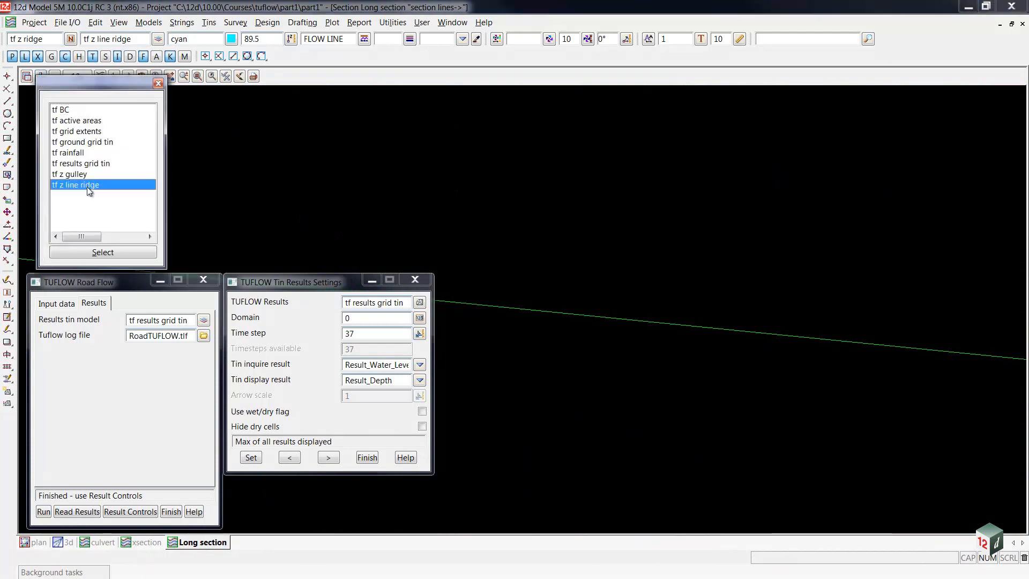
left_click(103, 251)
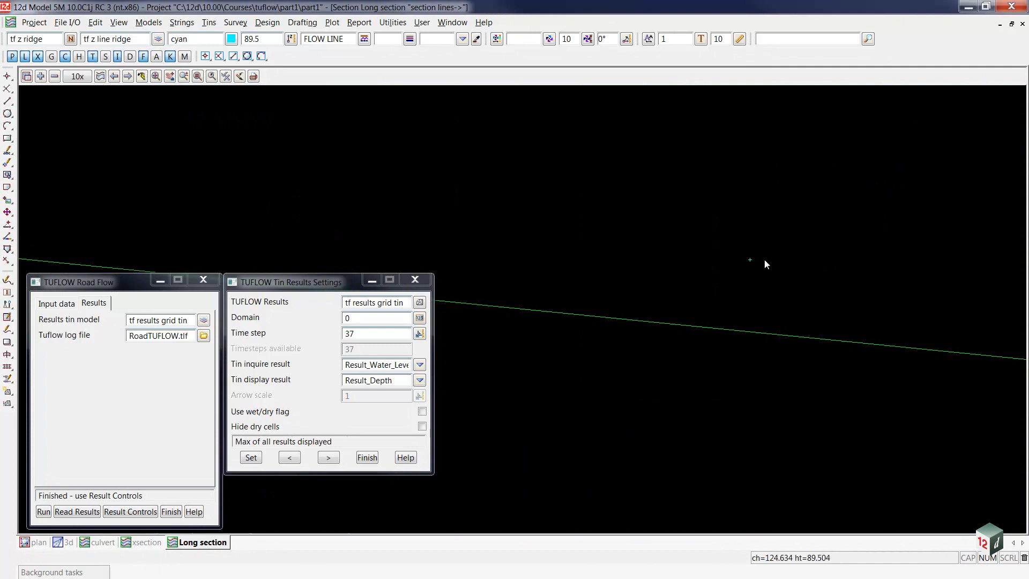
mouse_move(752, 264)
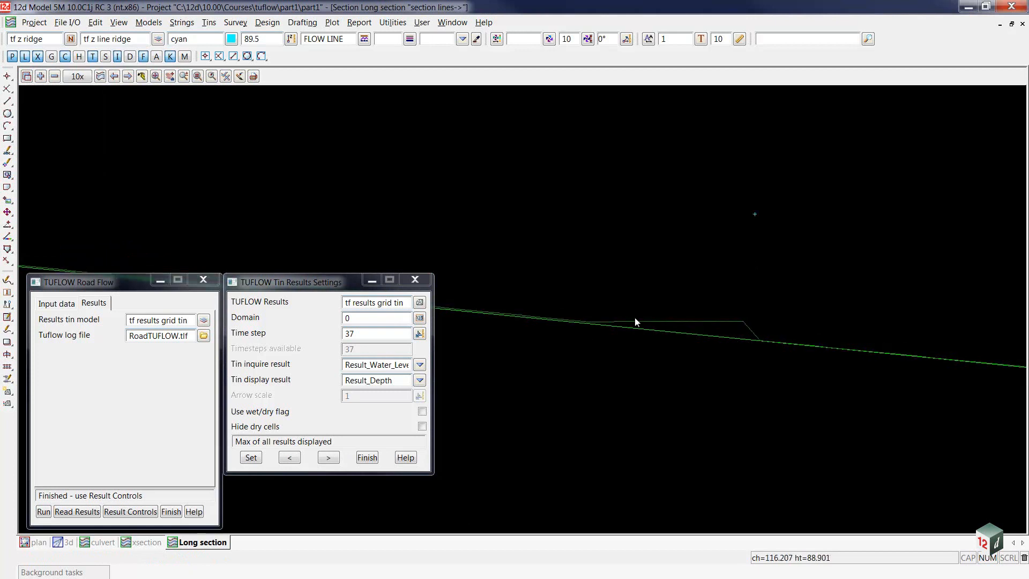
mouse_move(767, 338)
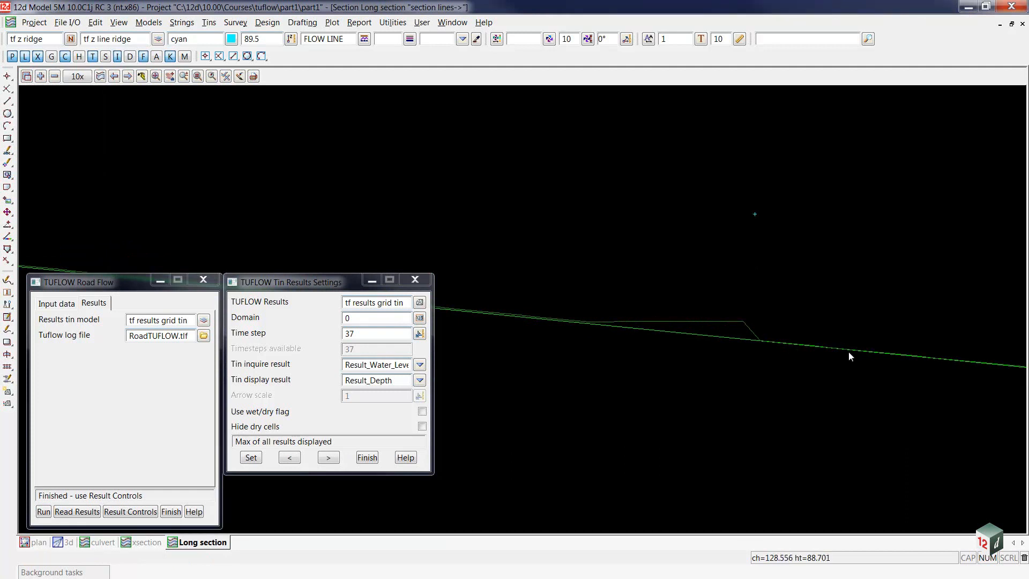
mouse_move(829, 300)
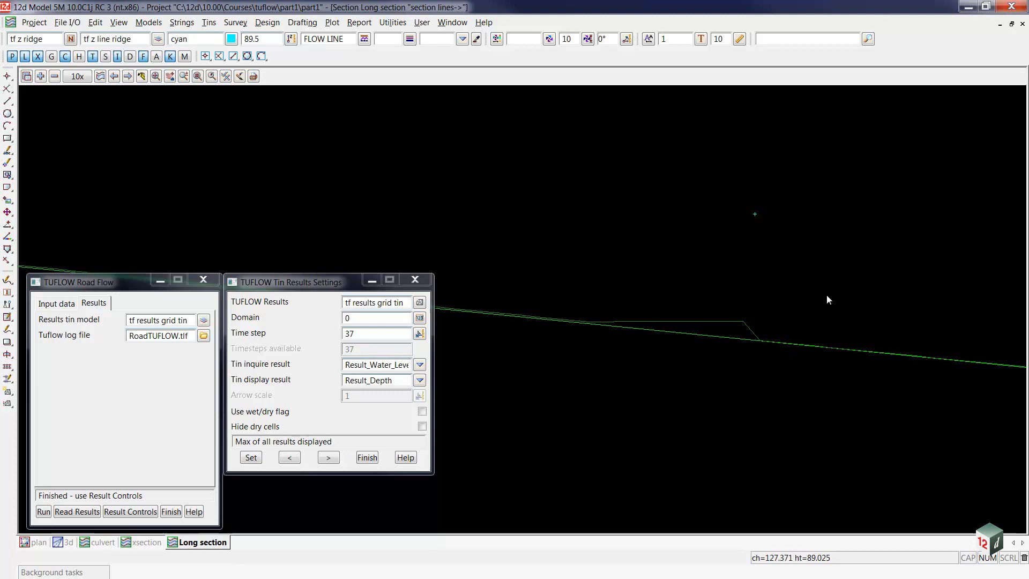
mouse_move(958, 349)
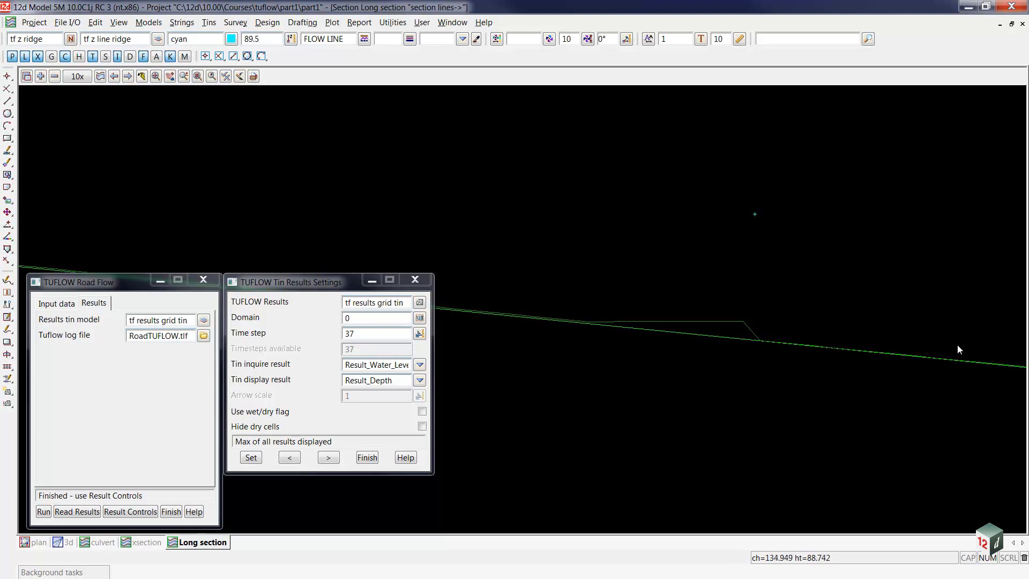